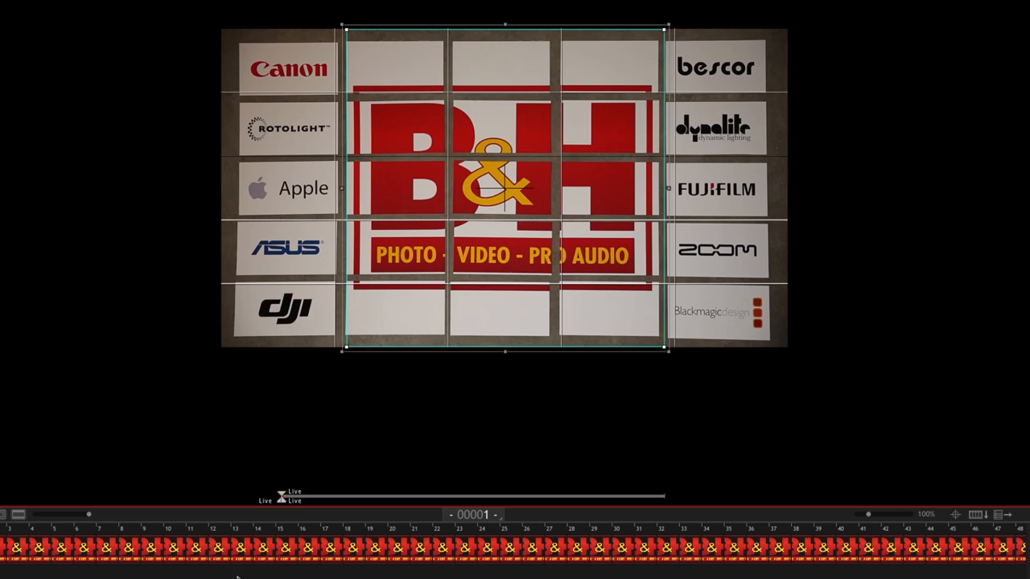
mouse_move(512, 276)
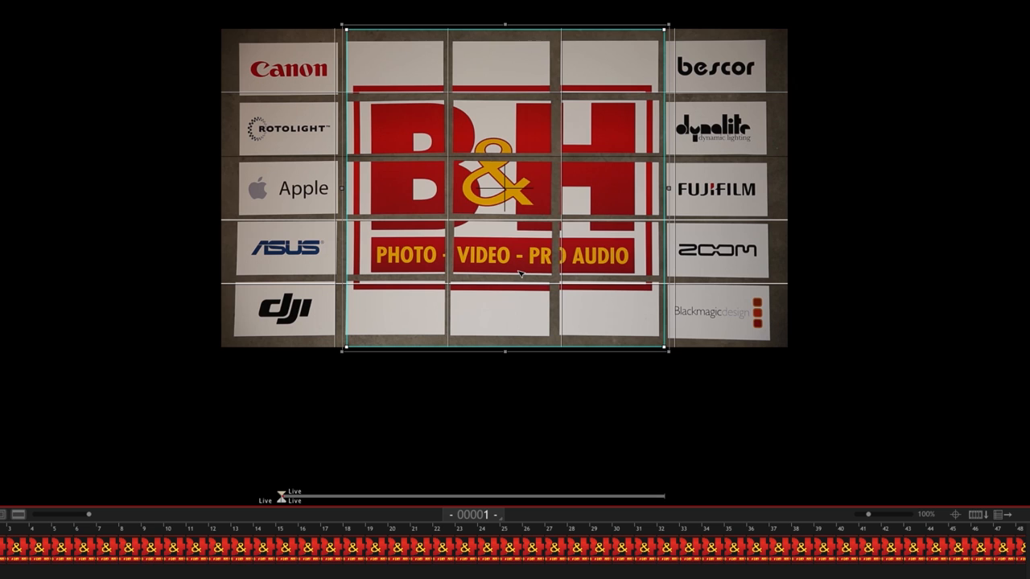
mouse_move(555, 415)
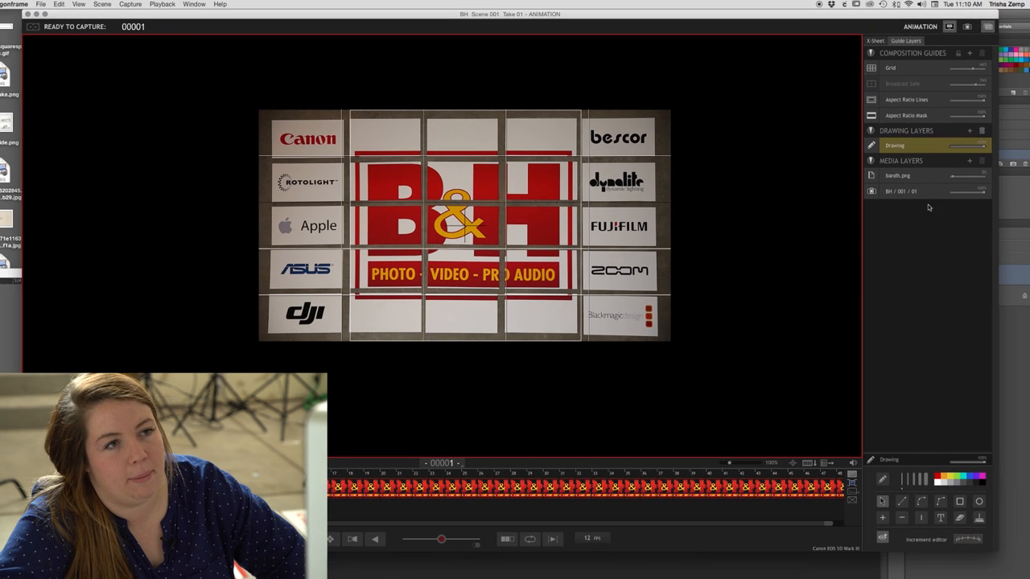
Step: Increase the Grid composition guide's Vertical Sections so a line runs through the logo wall's centre
left_click(891, 68)
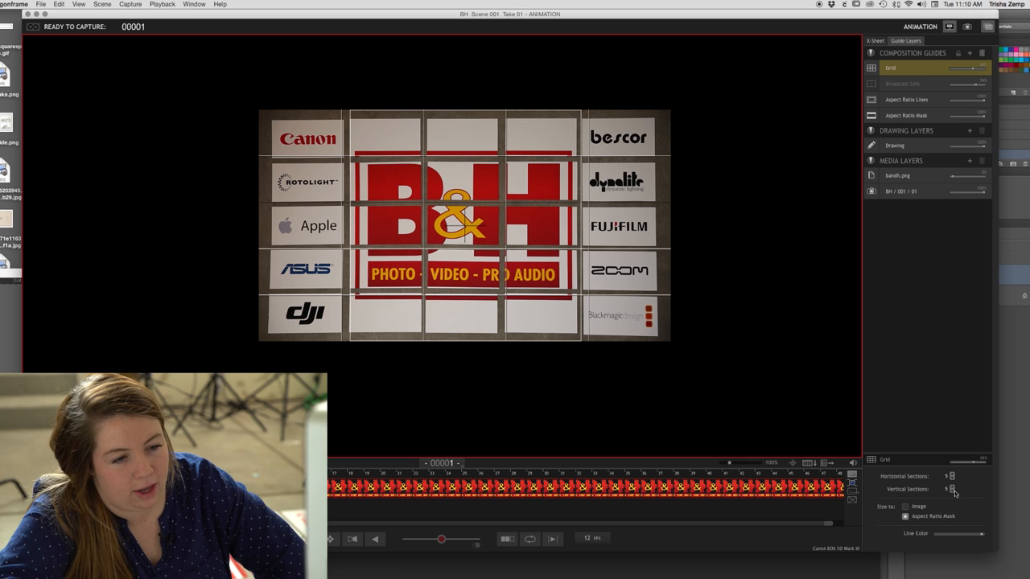
left_click(952, 473)
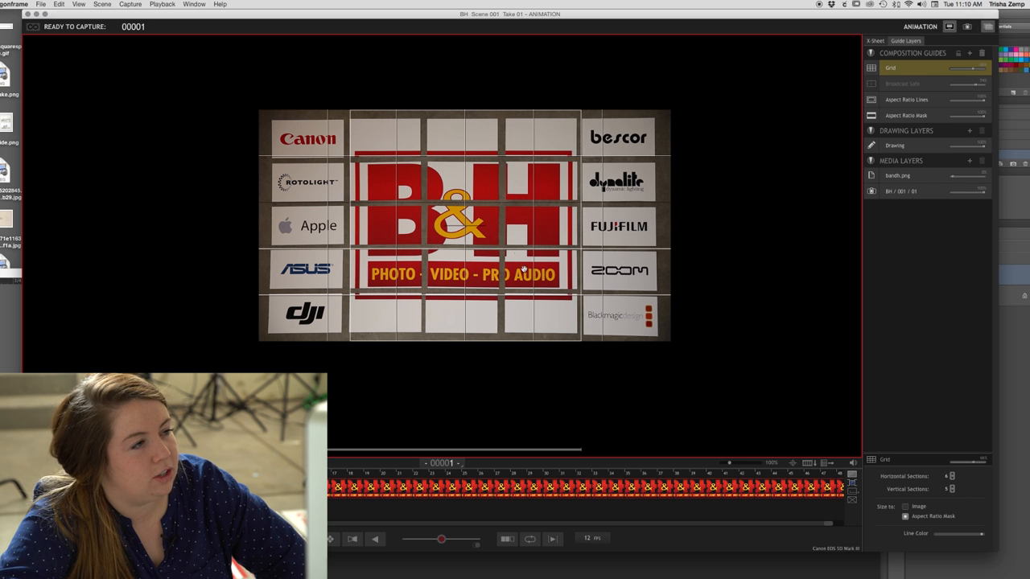